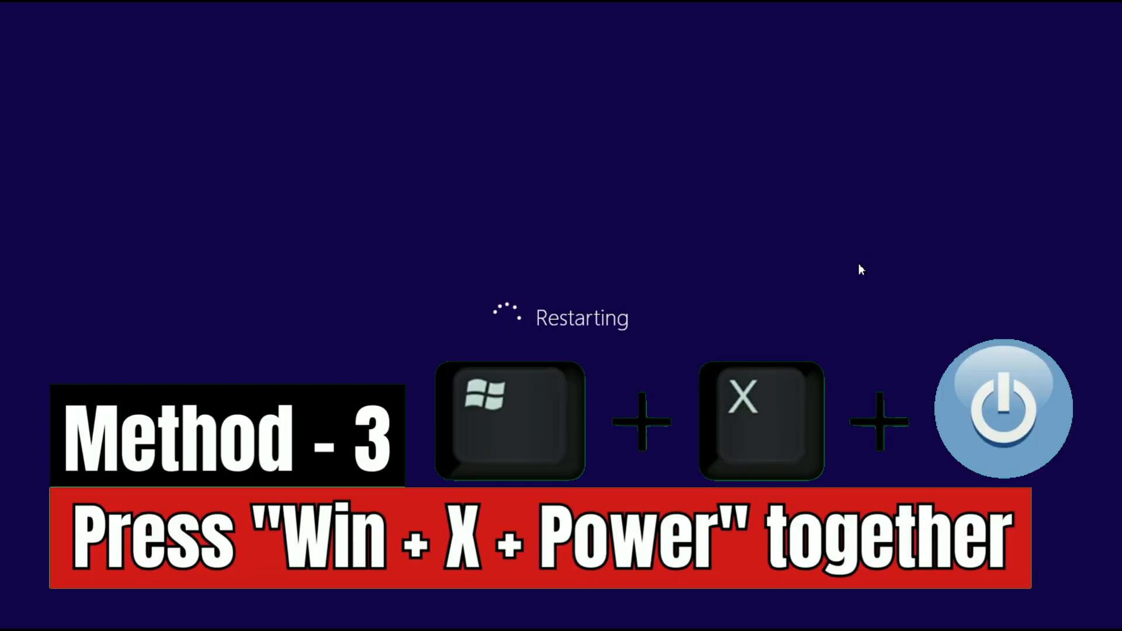
mouse_move(802, 317)
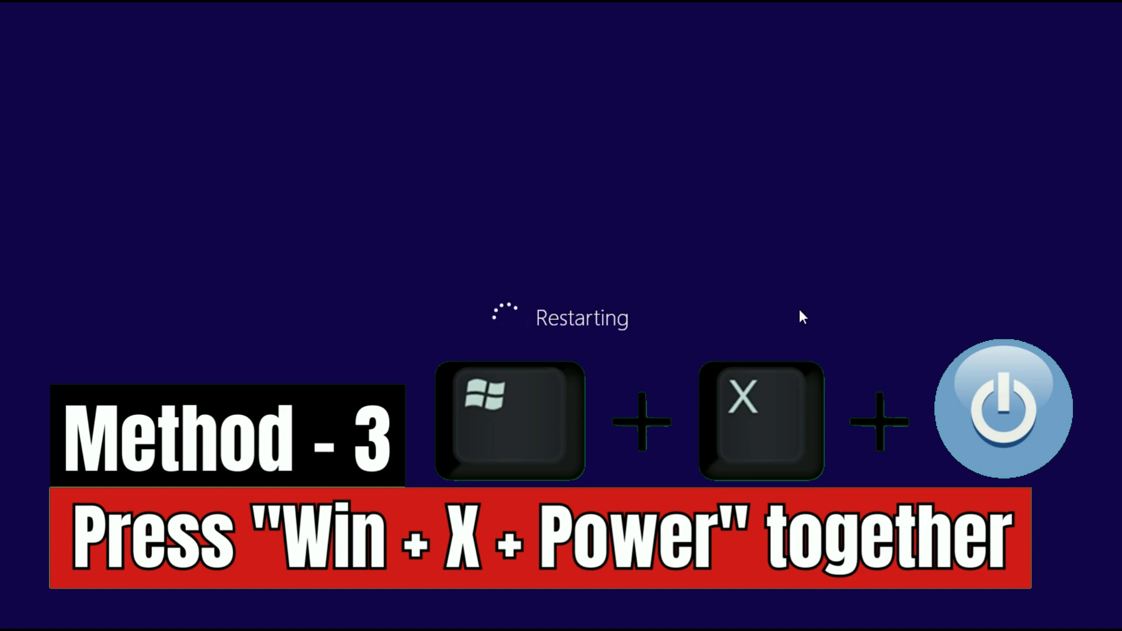